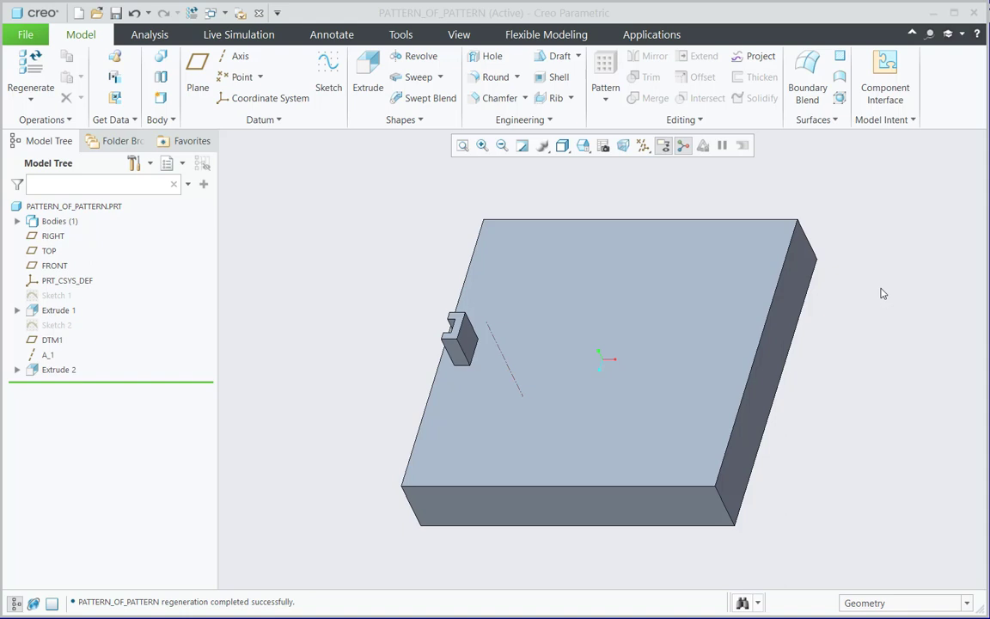
mouse_move(62, 371)
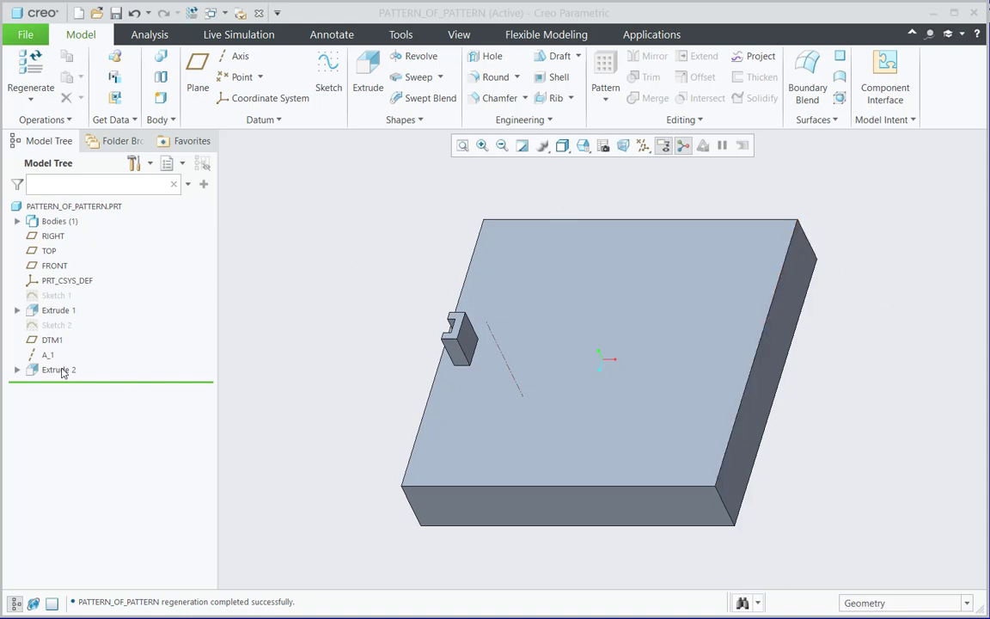
Create an axis pattern of Extrude 2 about A_1 with 4 members over 360°
left_click(58, 370)
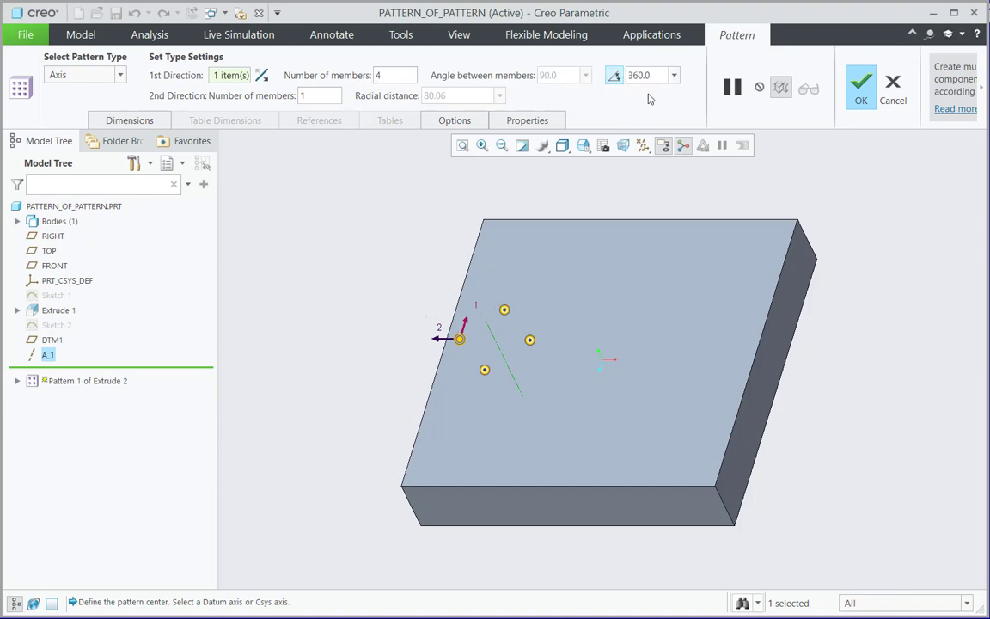
mouse_move(756, 172)
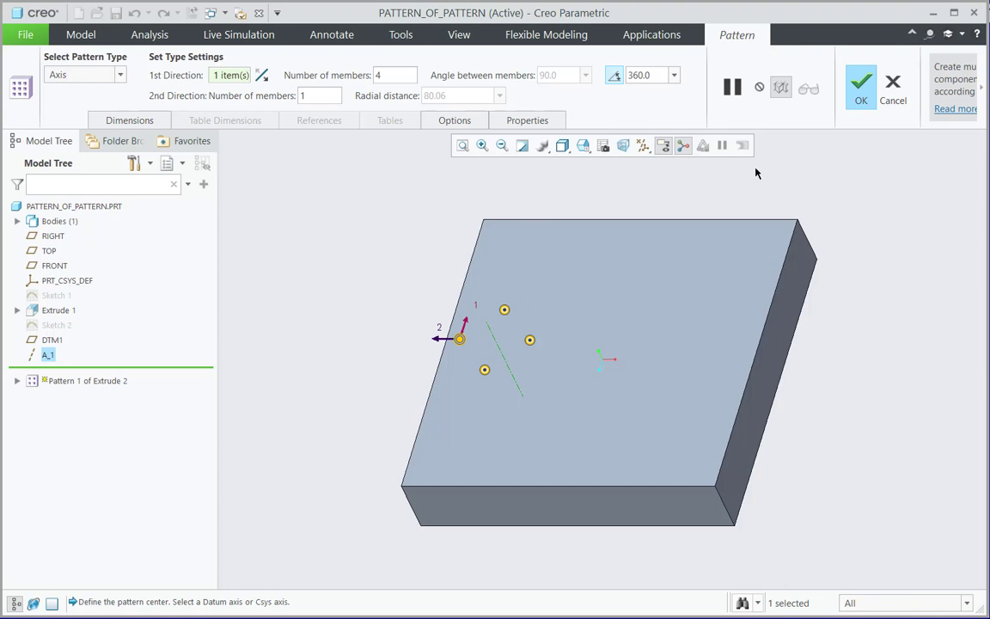
left_click(859, 83)
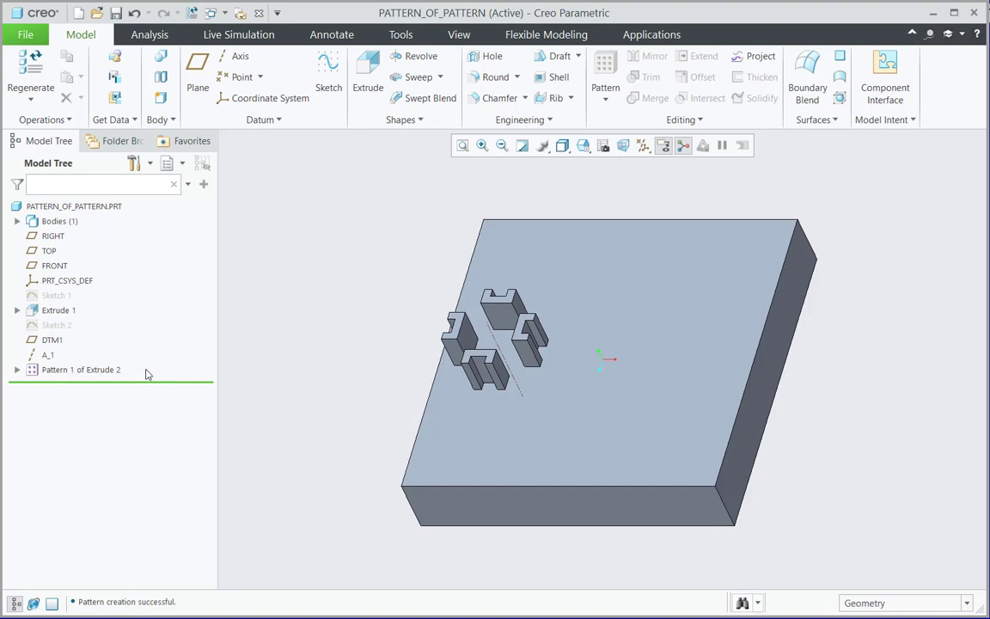
Pattern Pattern 1 along the block's top edge into 3 copies spaced 250 apart
left_click(77, 369)
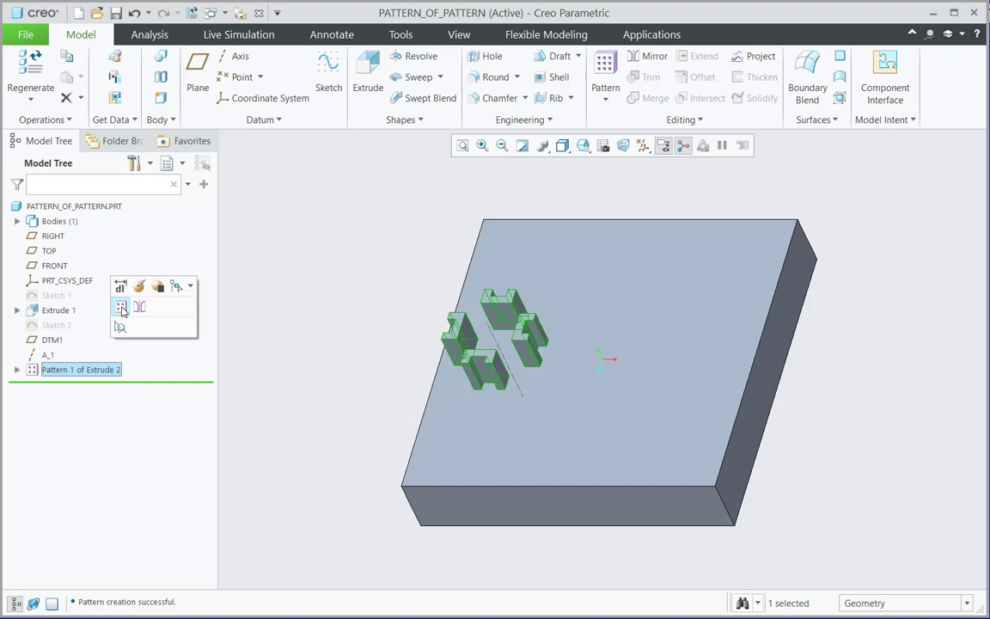
left_click(121, 306)
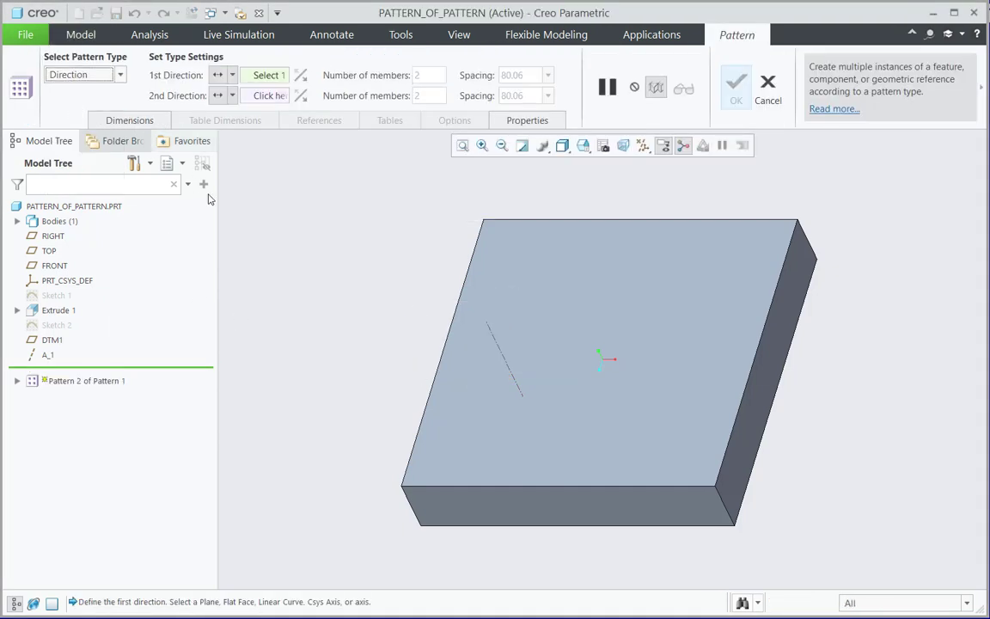
mouse_move(573, 222)
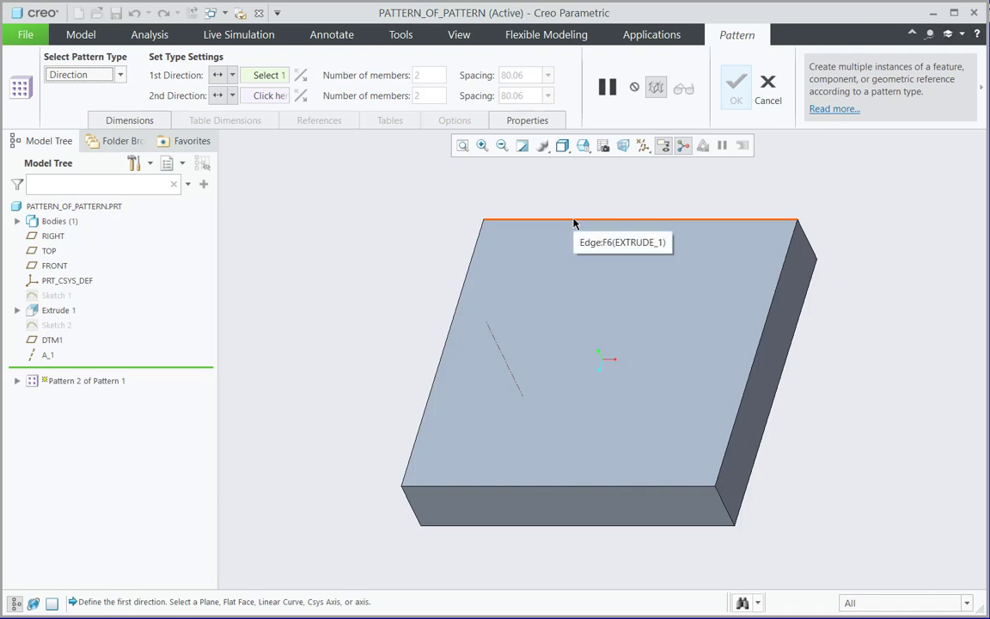
left_click(573, 222)
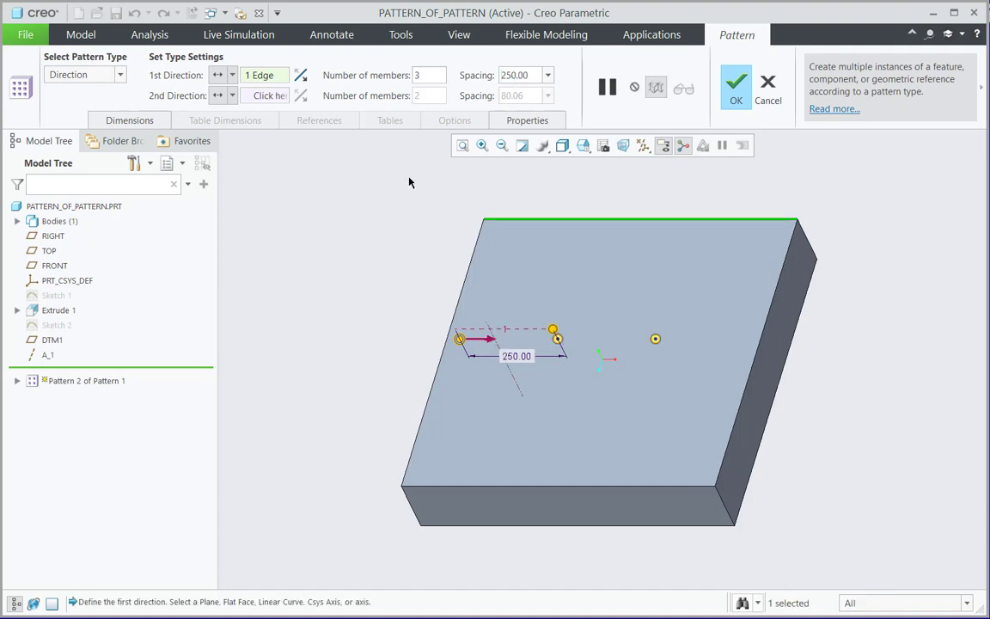
mouse_move(735, 89)
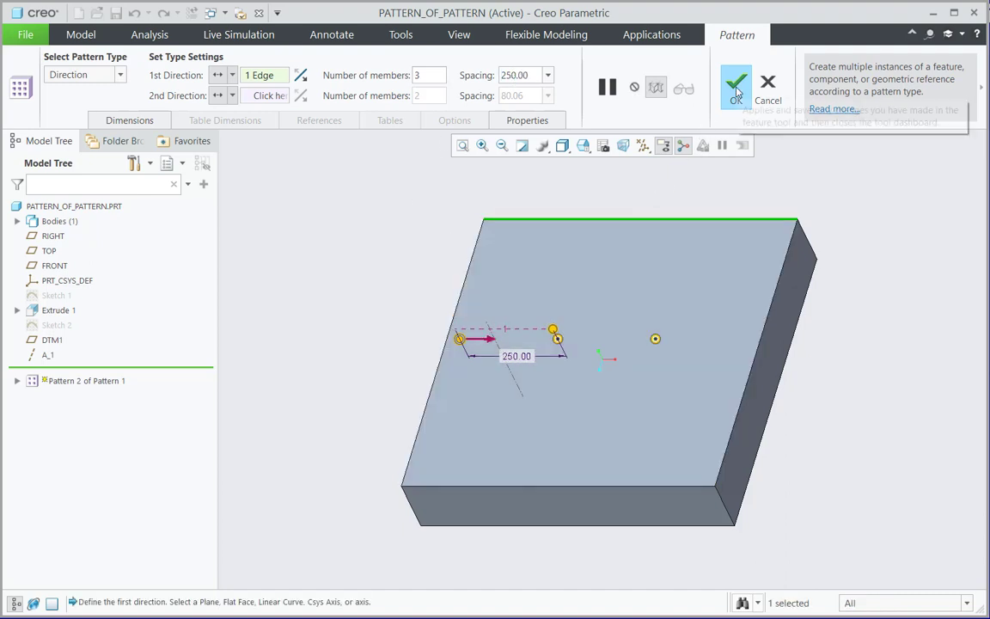
left_click(736, 83)
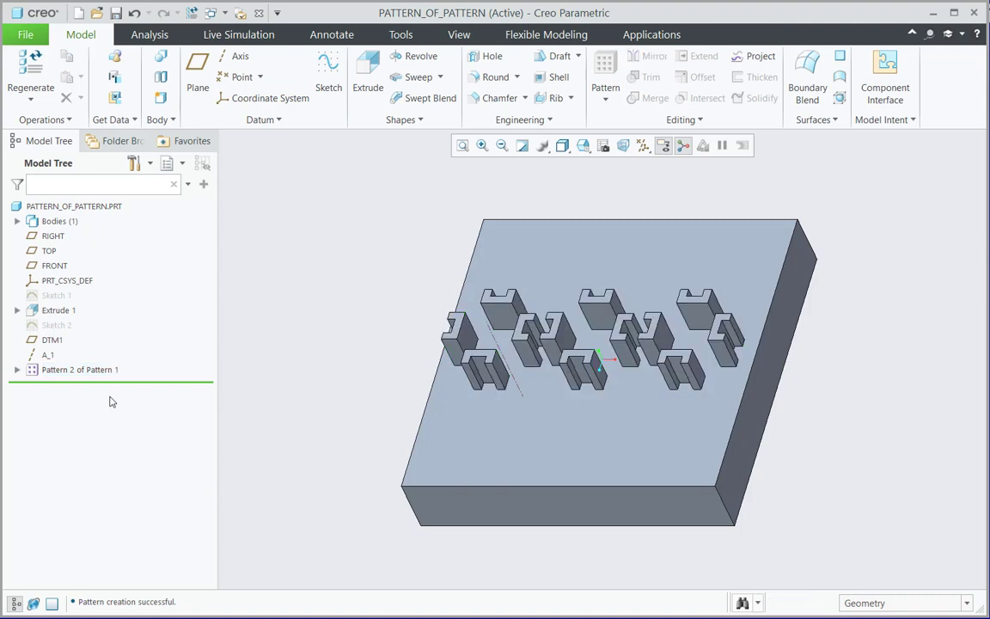
left_click(80, 369)
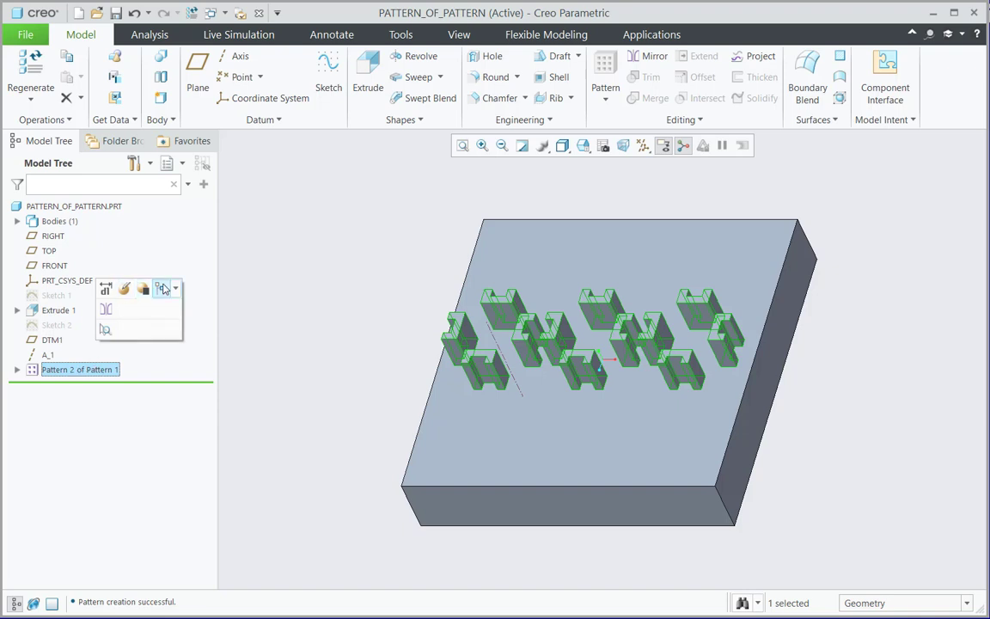
mouse_move(134, 330)
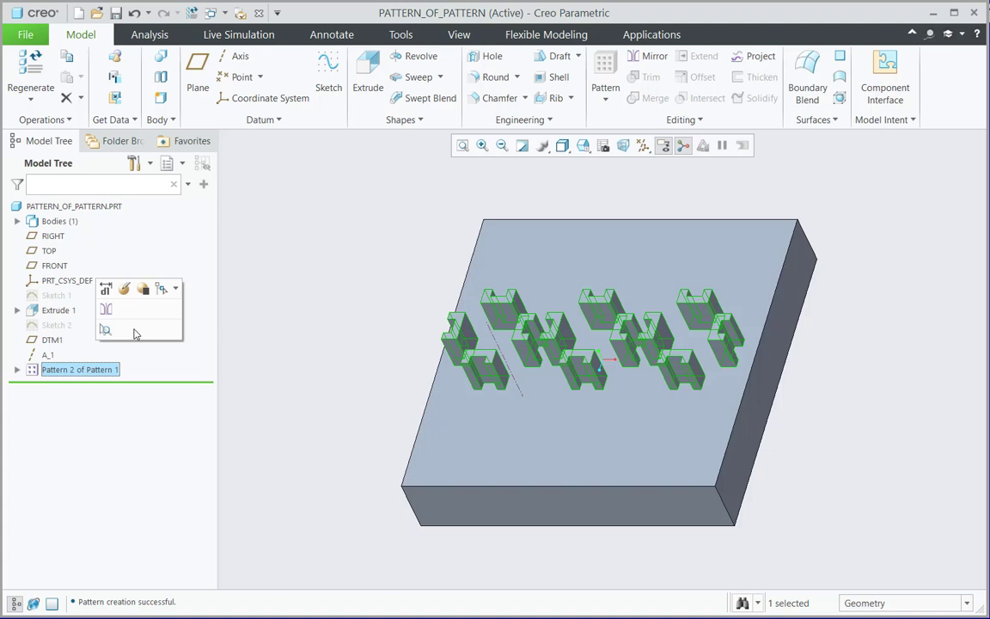
left_click(306, 385)
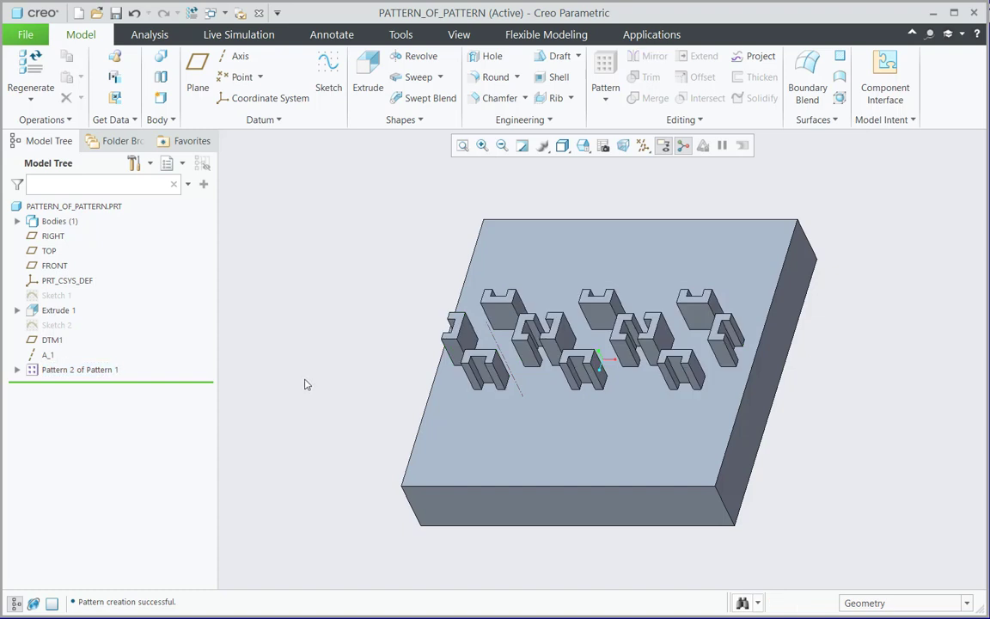
mouse_move(218, 402)
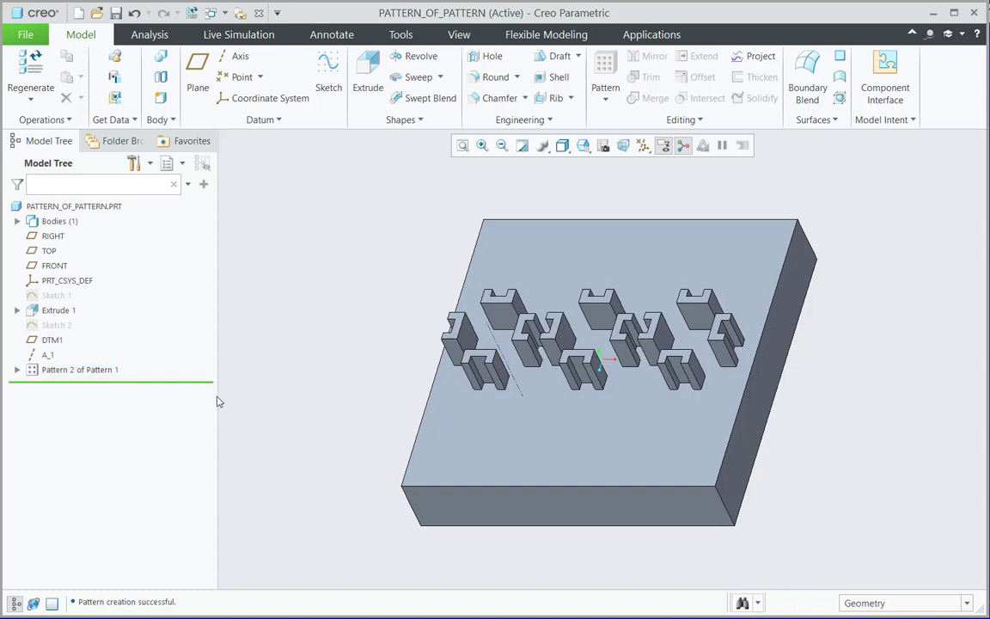
left_click(80, 370)
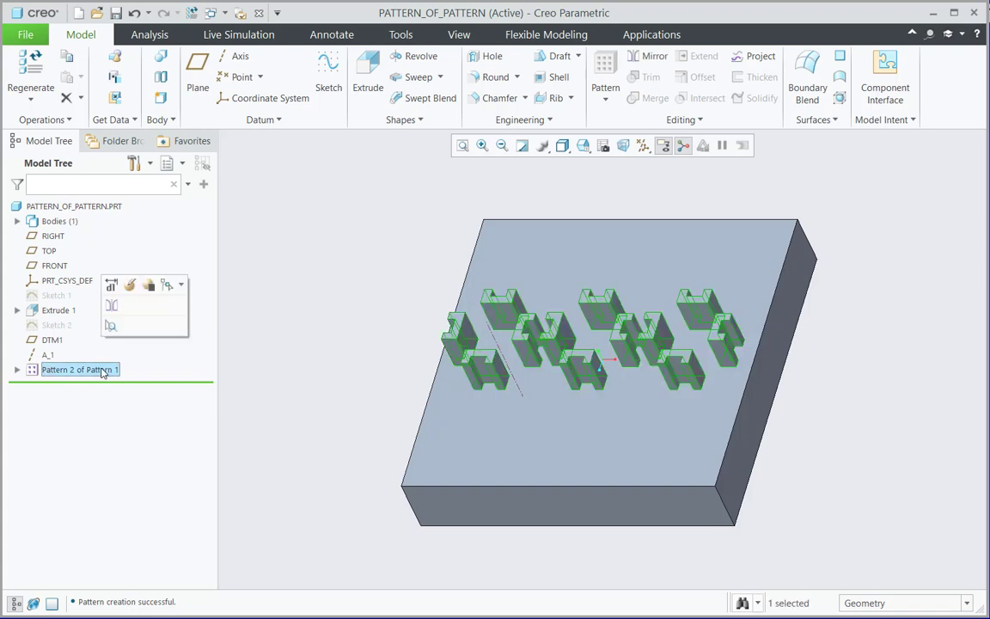
right_click(77, 369)
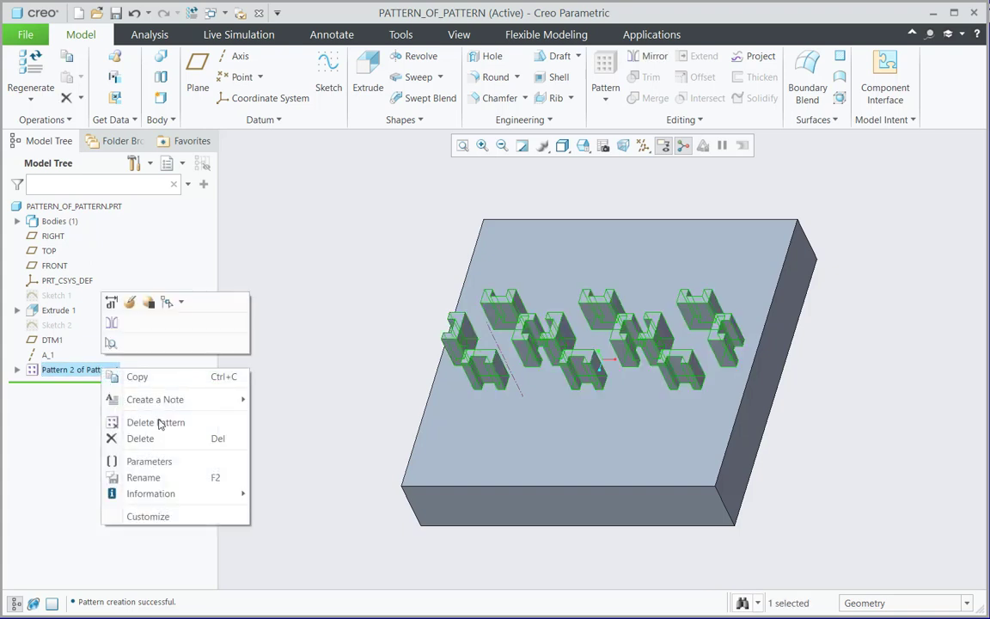
mouse_move(165, 438)
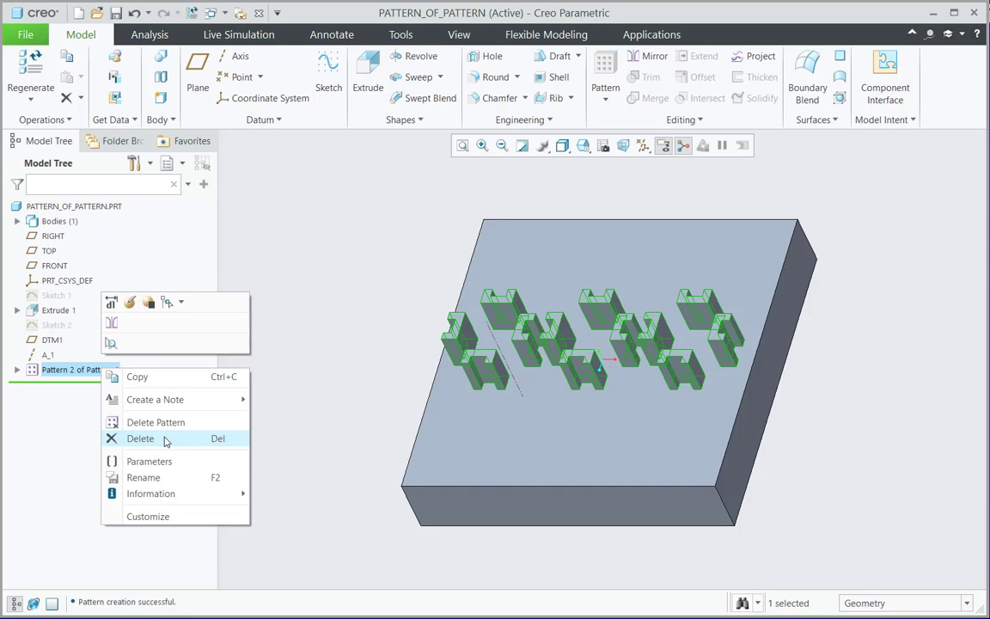
left_click(141, 439)
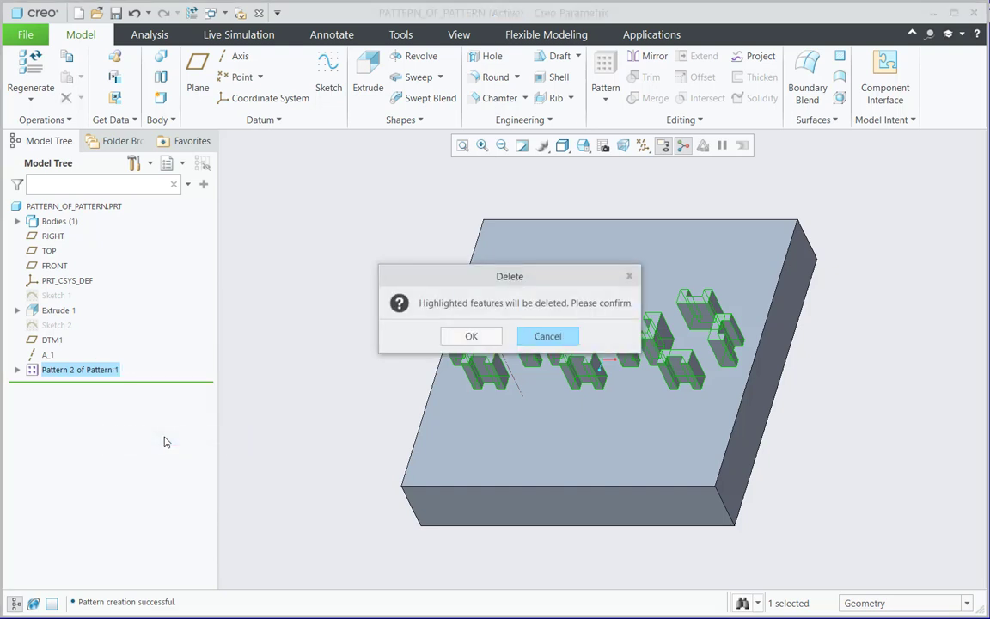
left_click_drag(509, 275, 381, 182)
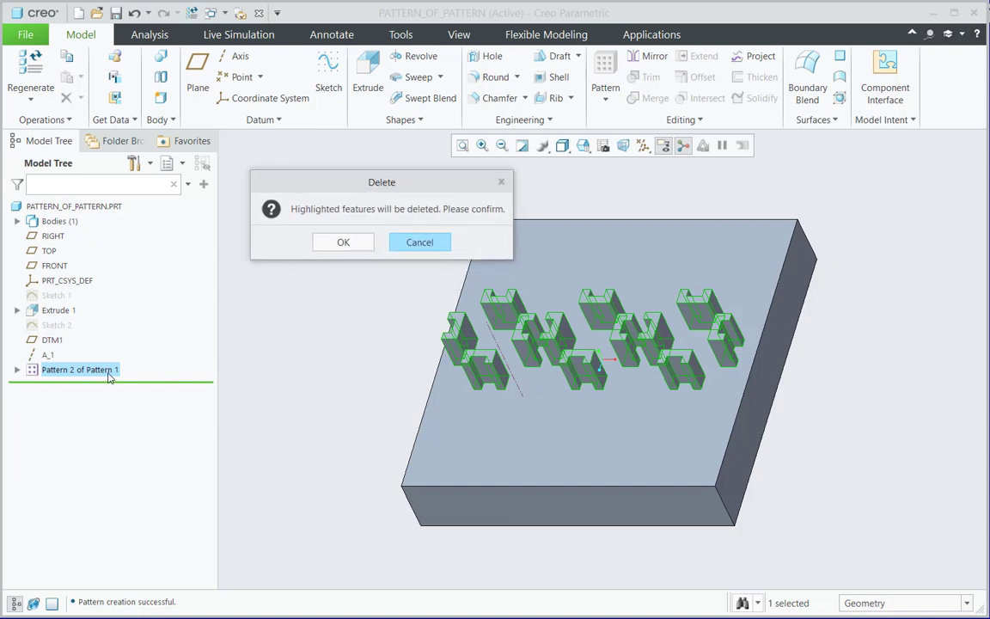
mouse_move(461, 336)
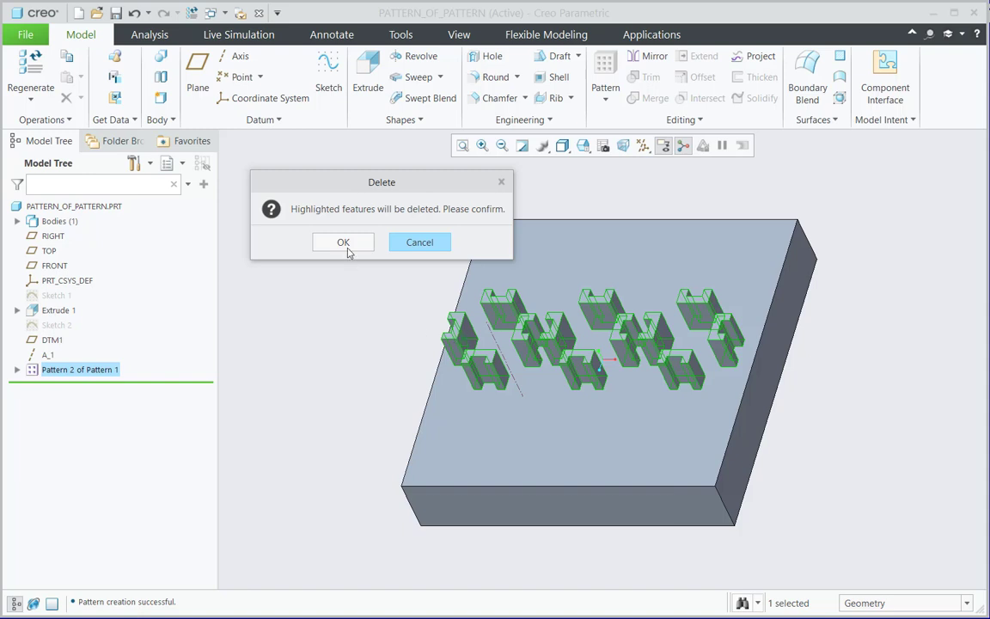
left_click(343, 241)
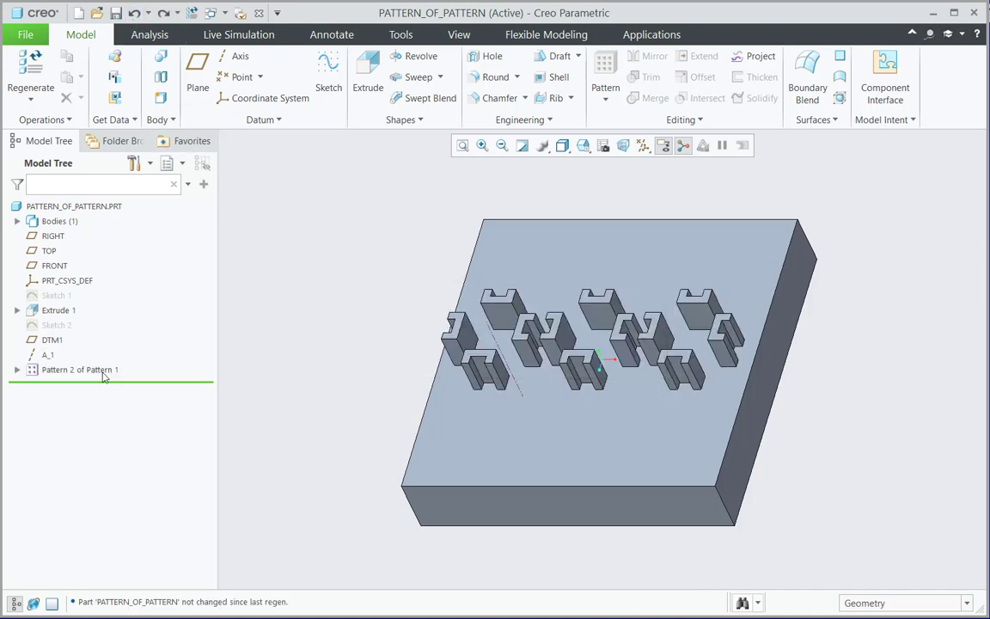
Delete Pattern 2 then Pattern 1, leaving only the single Extrude 2 feature
right_click(79, 370)
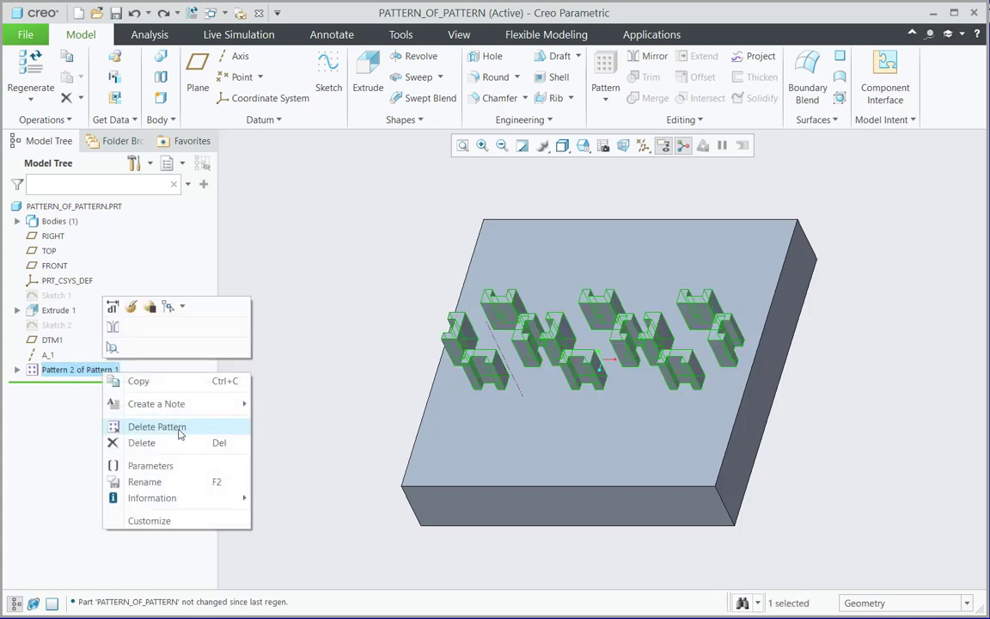
left_click(156, 426)
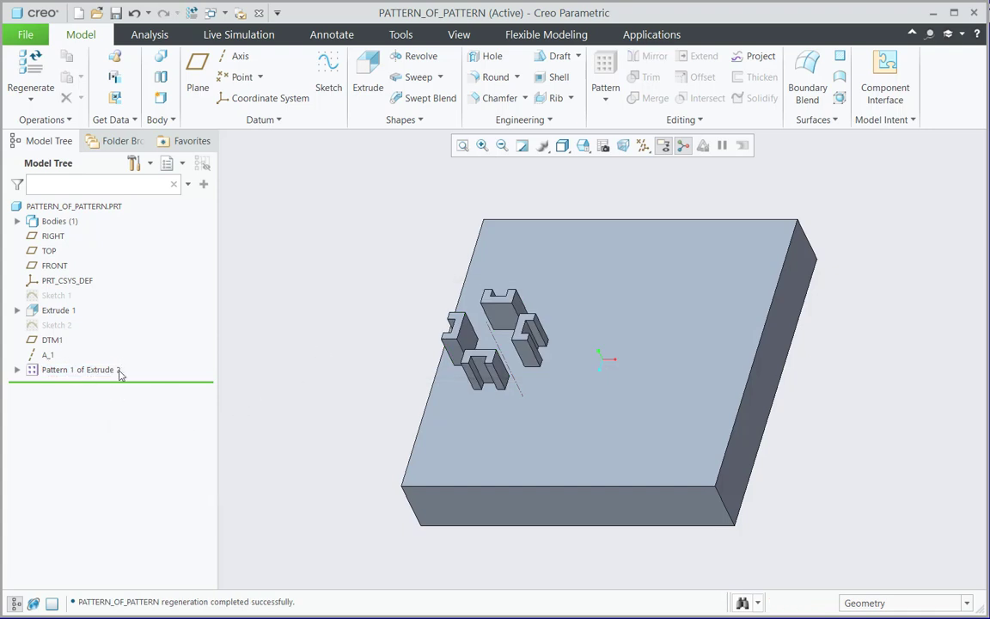
right_click(77, 369)
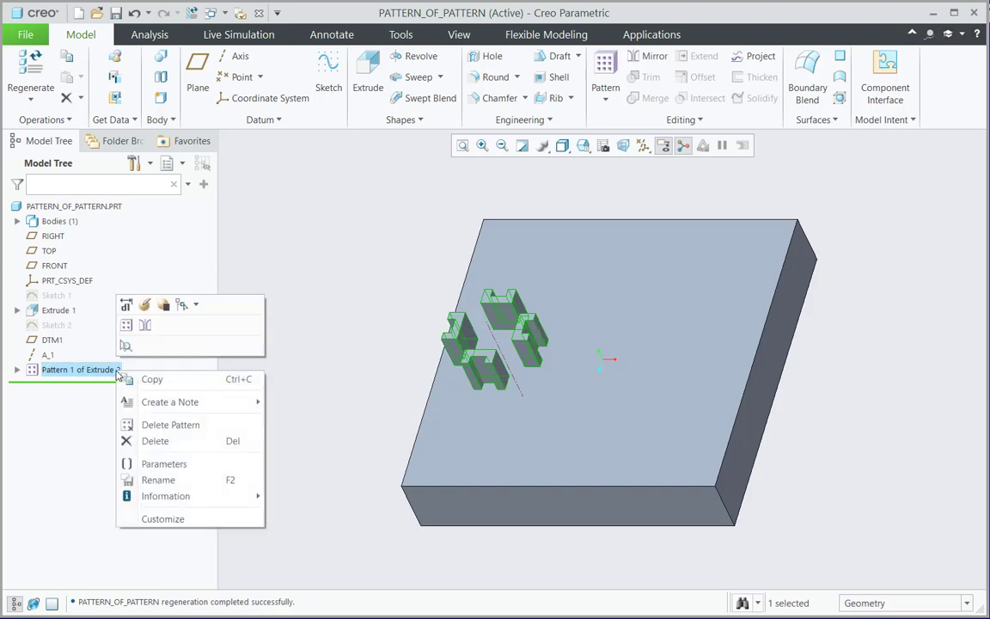
left_click(170, 425)
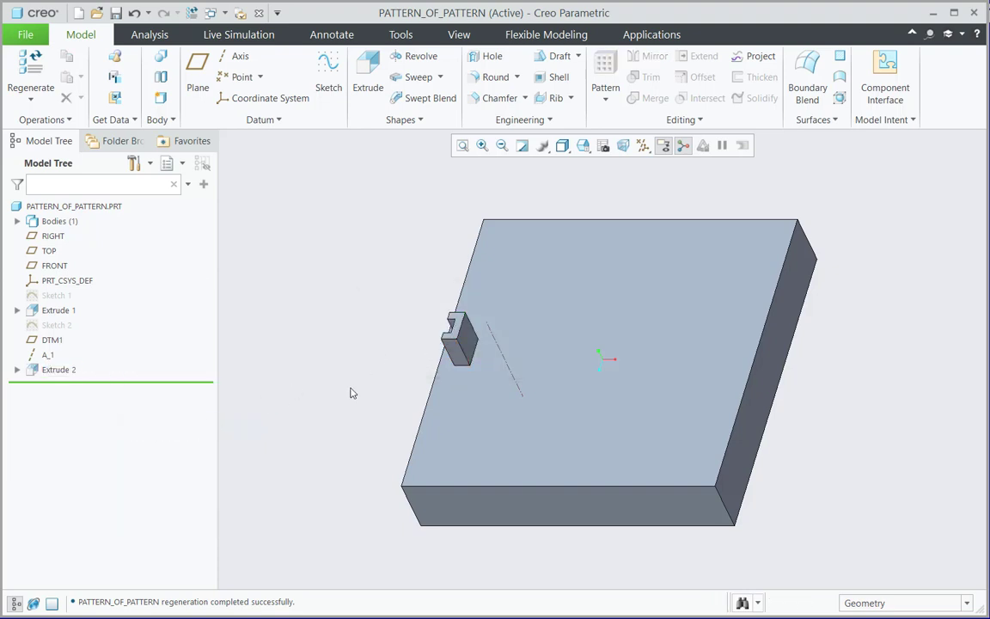
mouse_move(347, 361)
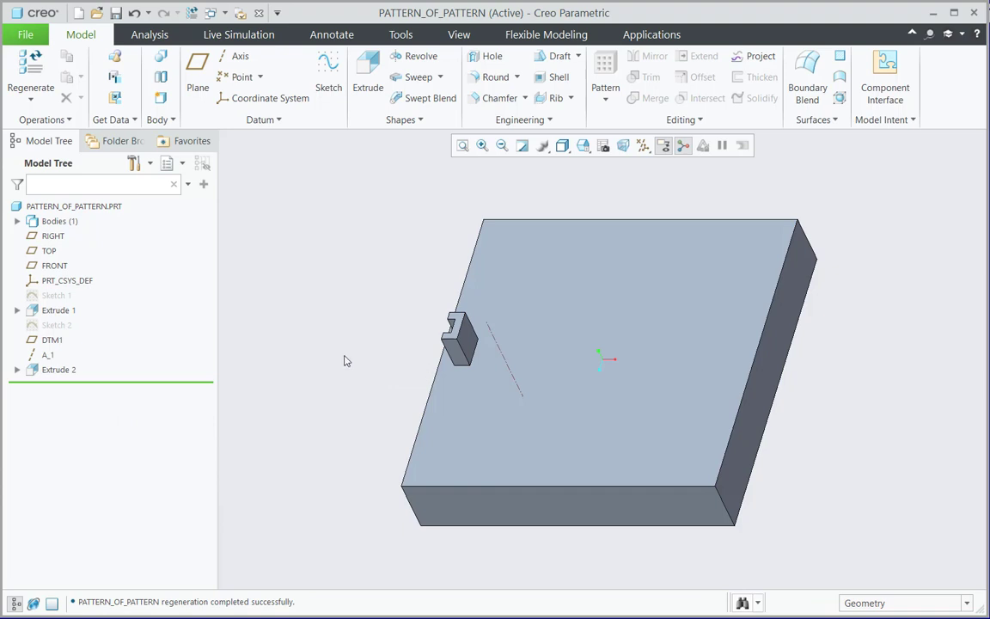